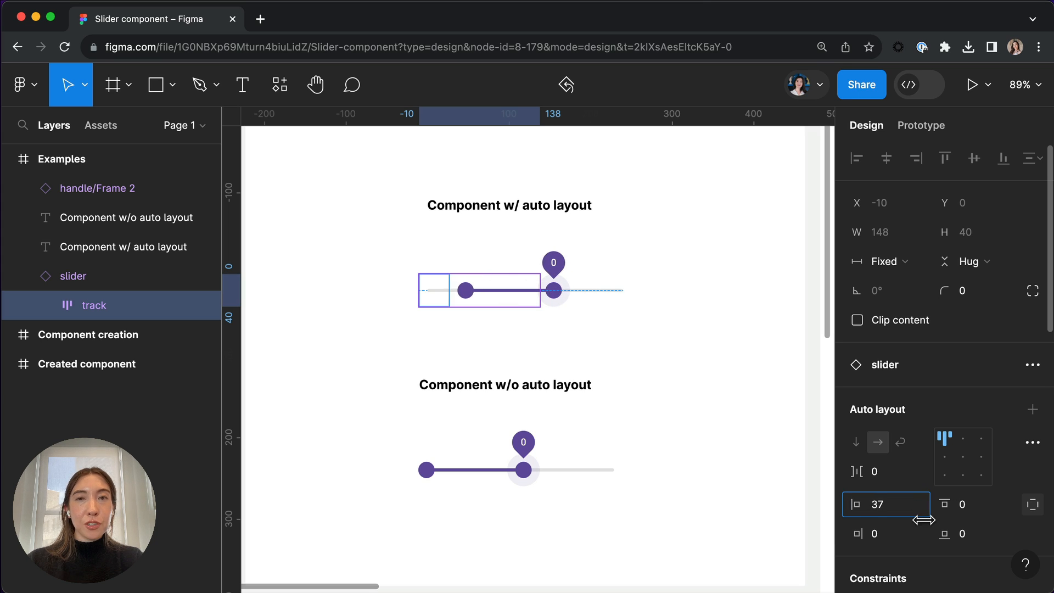
Scrub the slider's left padding to 37 and the active track spacing from 68 down to 19
drag(866, 520, 927, 520)
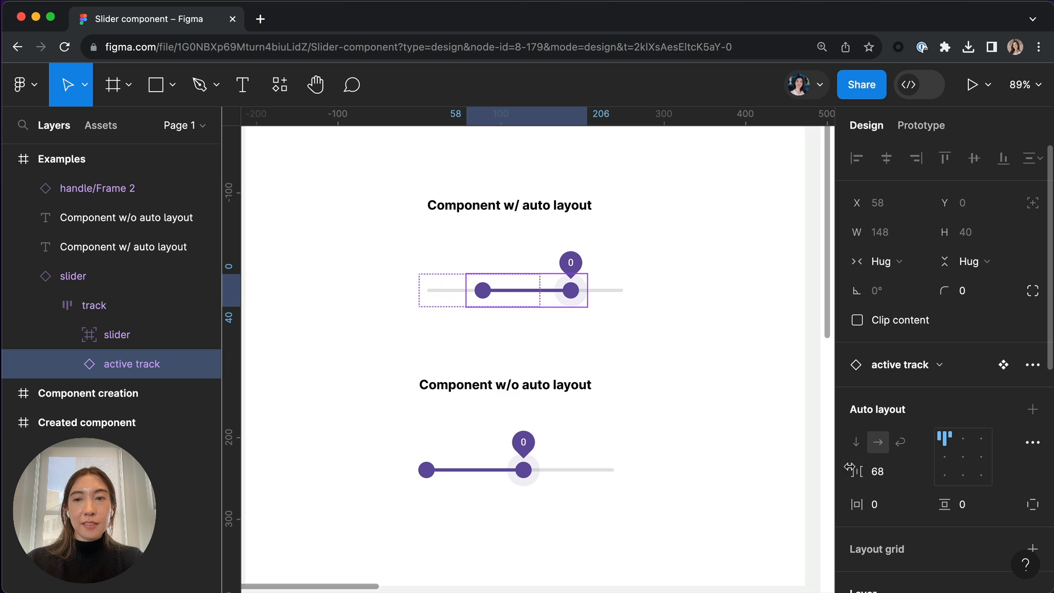
drag(854, 470, 770, 488)
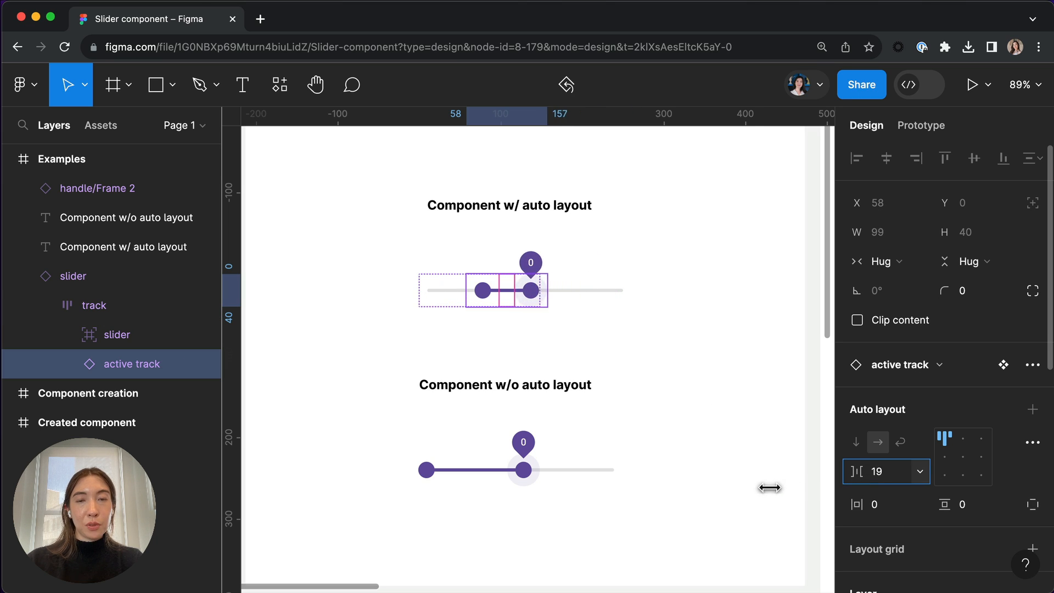
drag(768, 488, 798, 481)
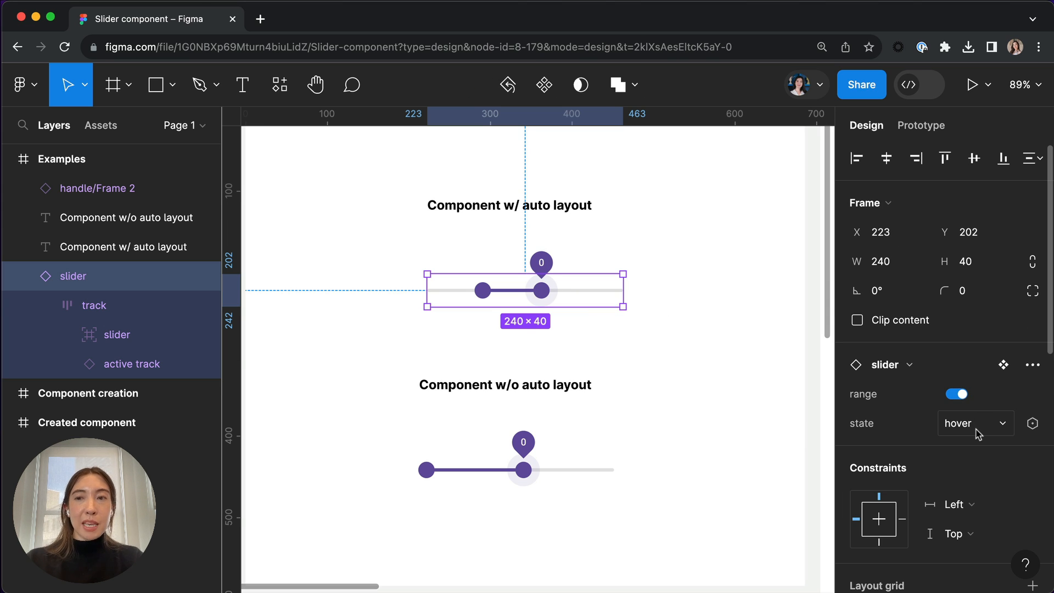
Switch the slider's state property through pressed and disabled, then back to default
click(973, 422)
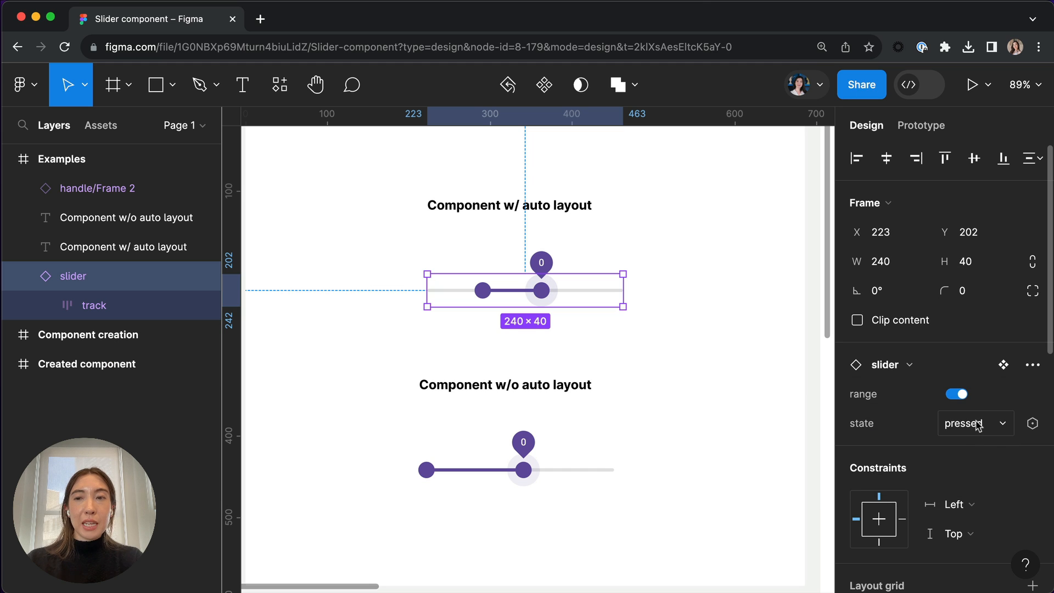
click(973, 423)
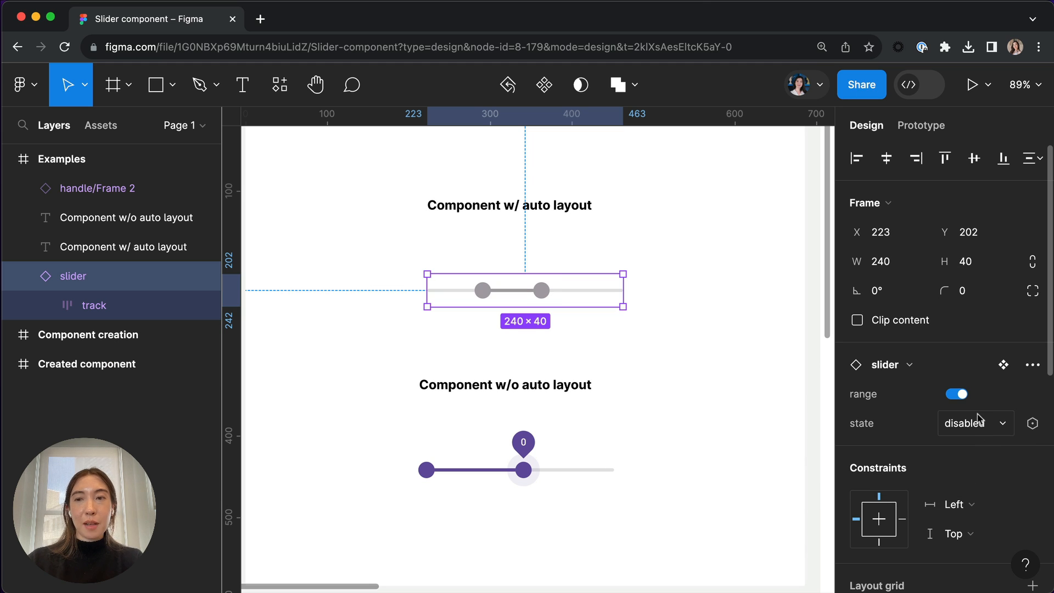
click(973, 423)
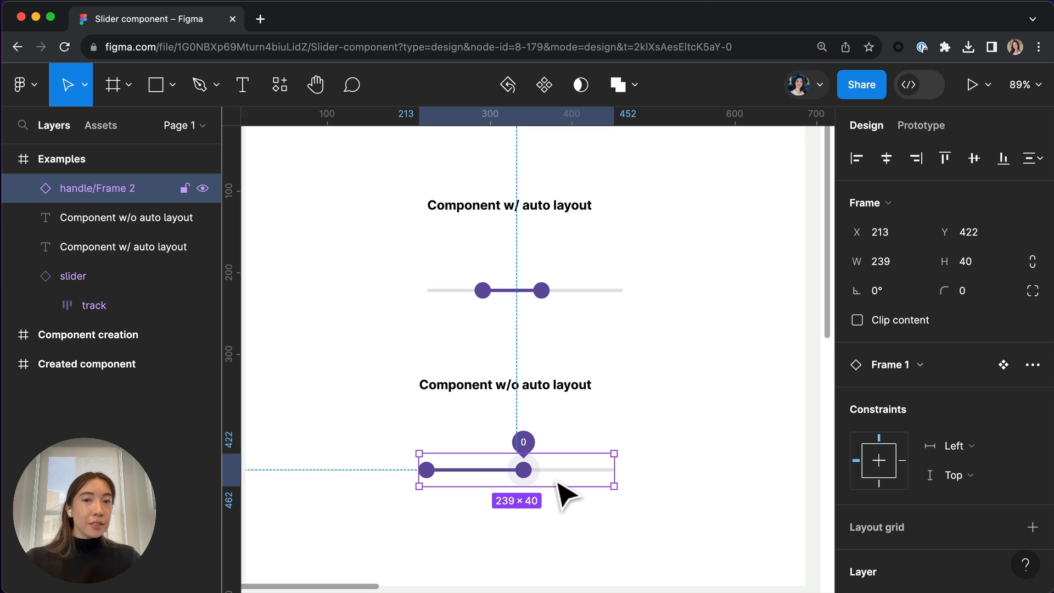
Detach the non-auto-layout slider instance, move its active track right and stretch it to 191 wide
drag(520, 469, 557, 468)
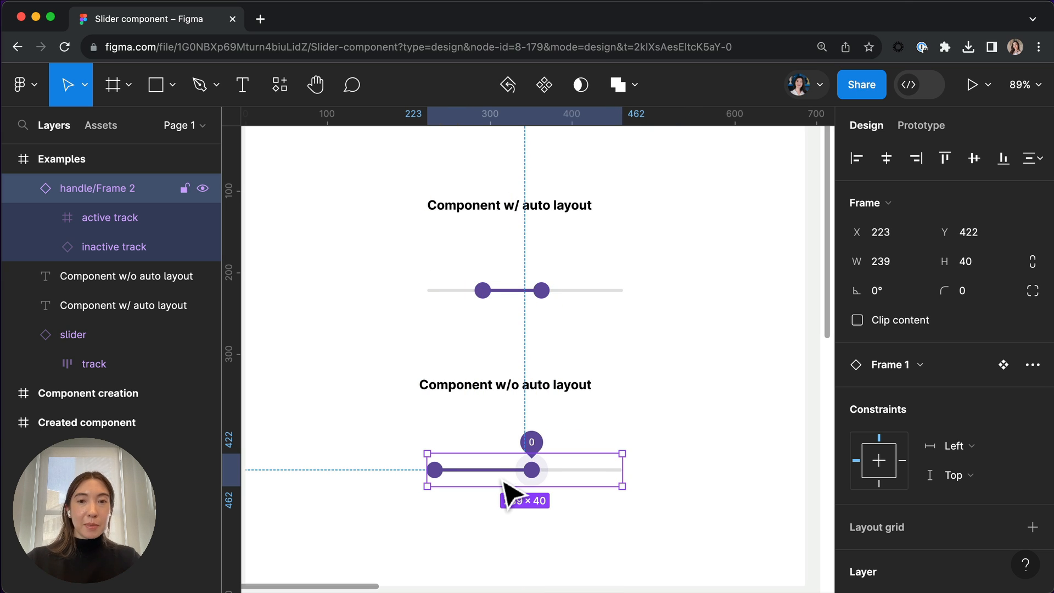
right_click(514, 471)
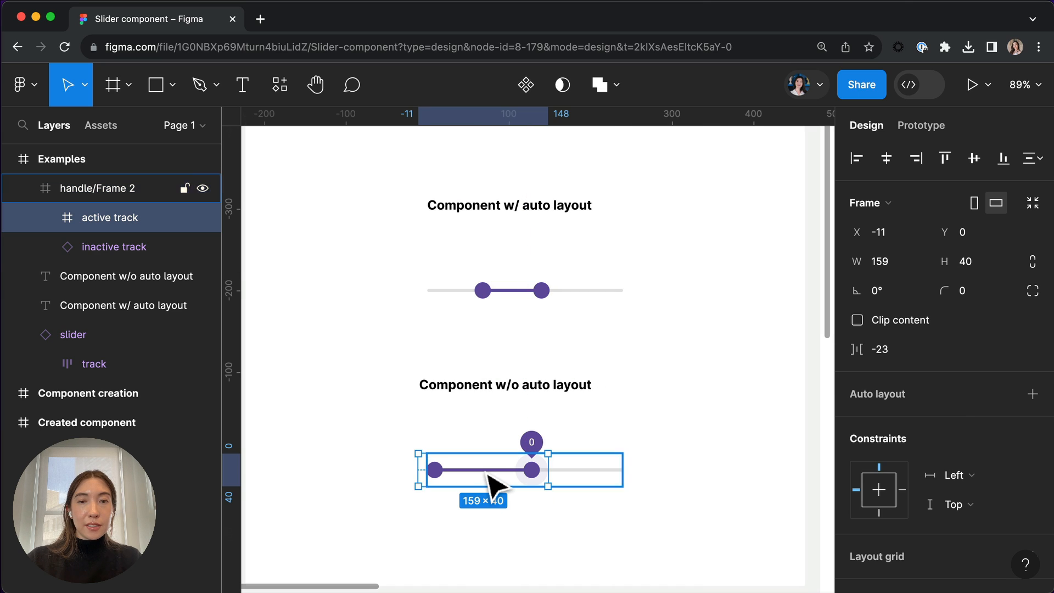
drag(490, 469, 538, 468)
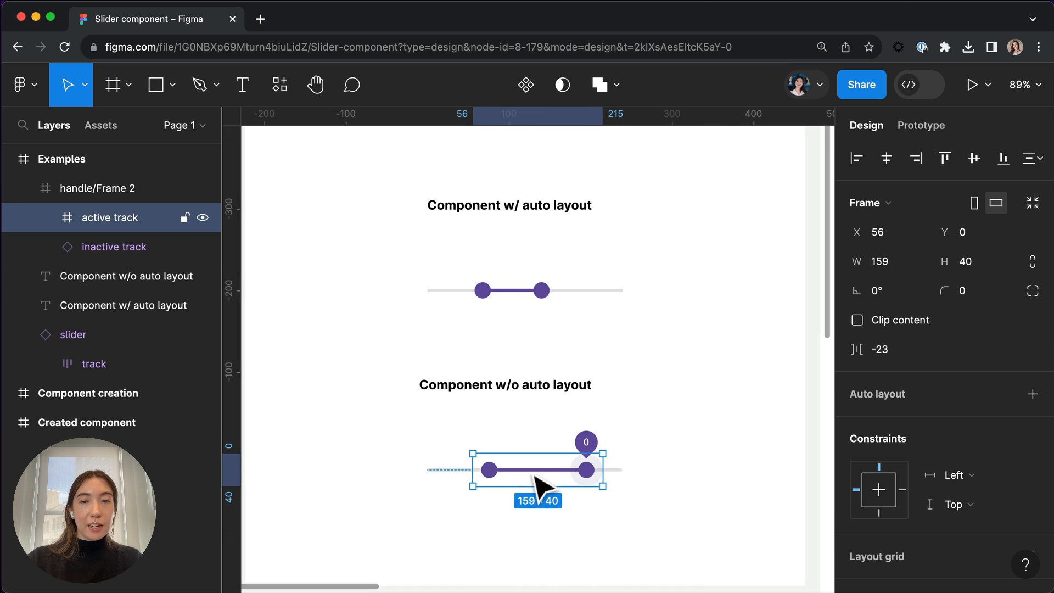
drag(488, 469, 462, 469)
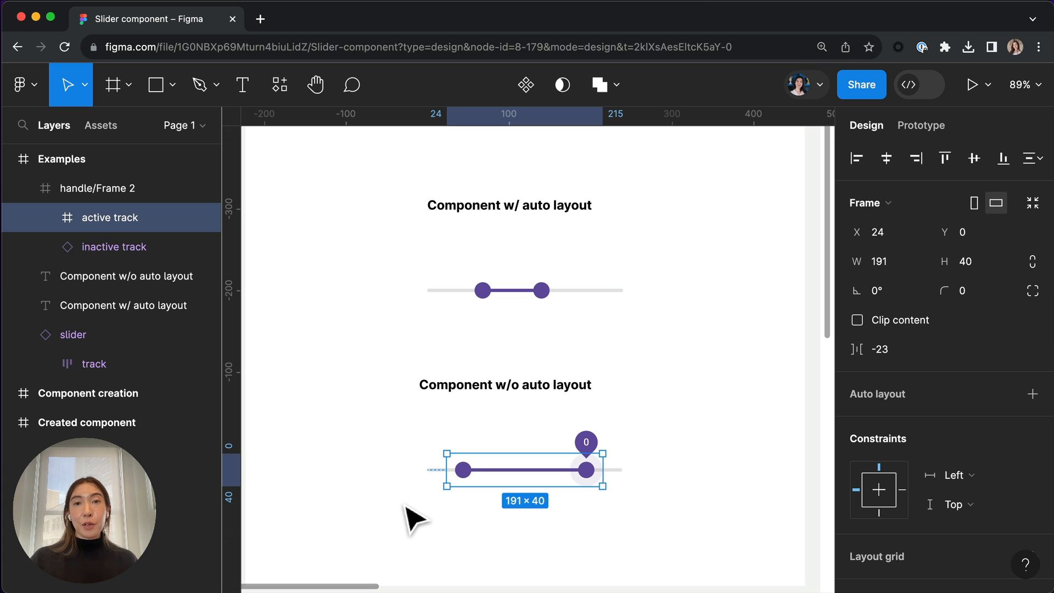
mouse_move(453, 360)
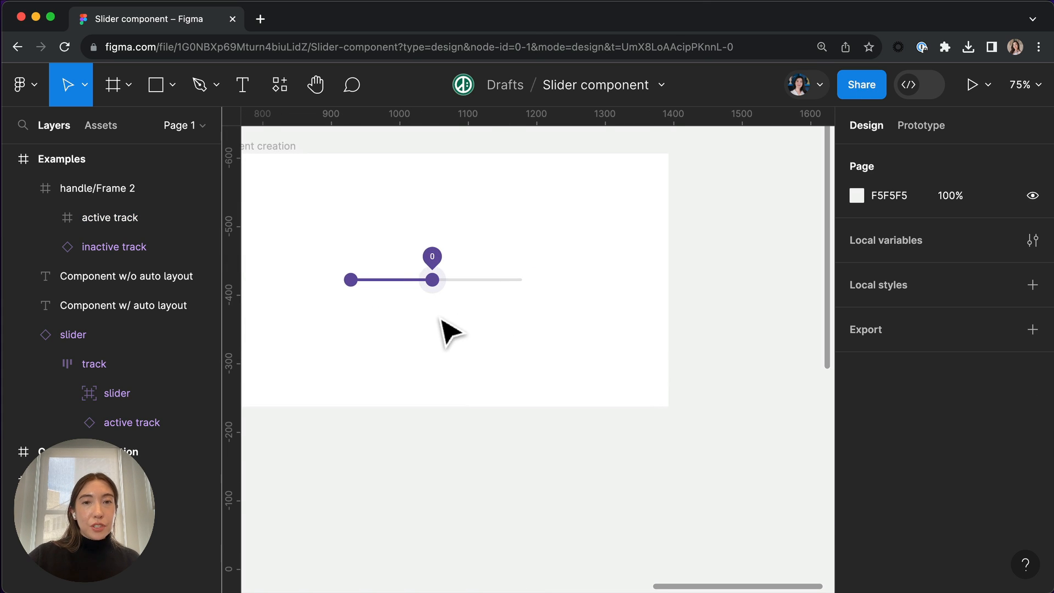
Select the plain slider on the Component creation board
click(432, 279)
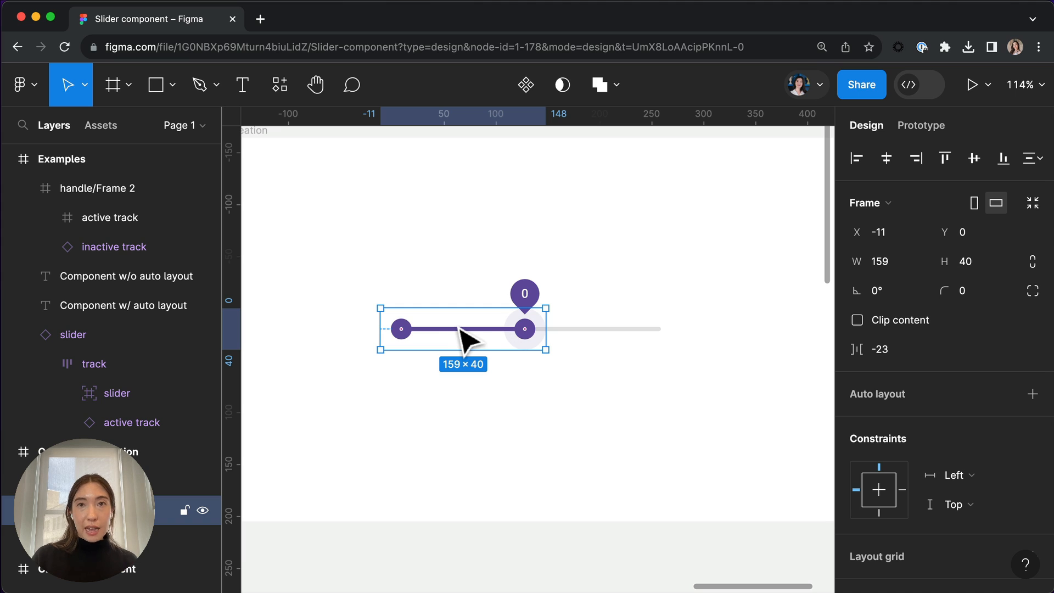
Resize the purple active bar to 60 wide so it ends at the right handle
click(1034, 394)
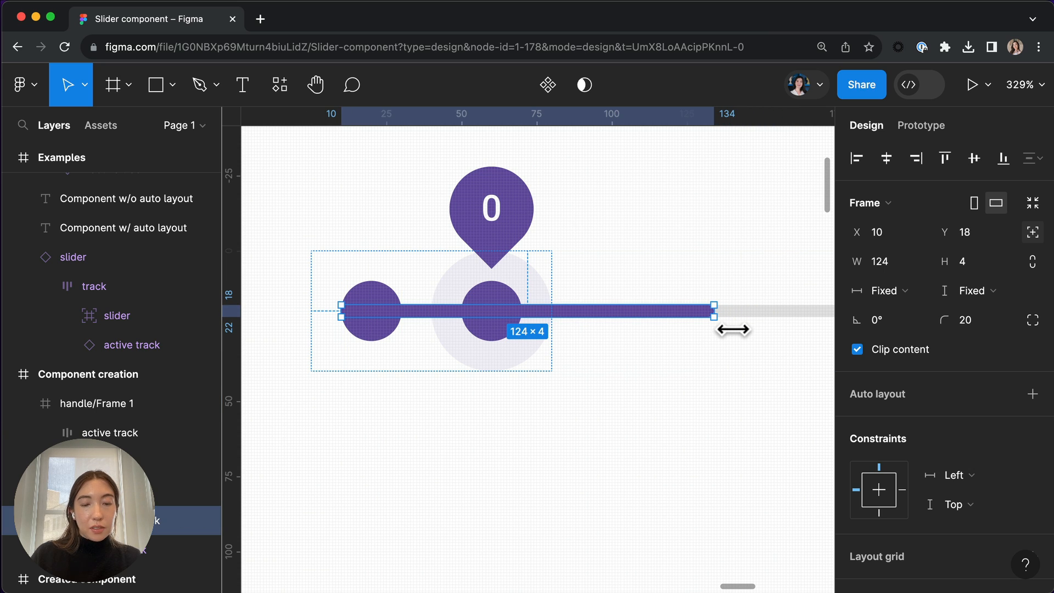
drag(714, 310, 570, 309)
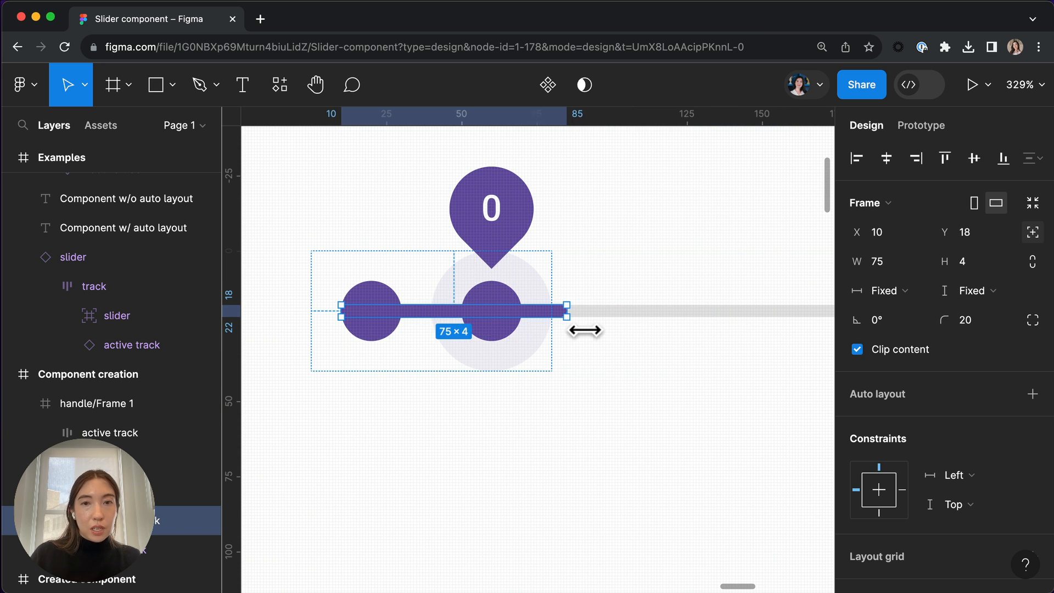
drag(567, 310, 541, 316)
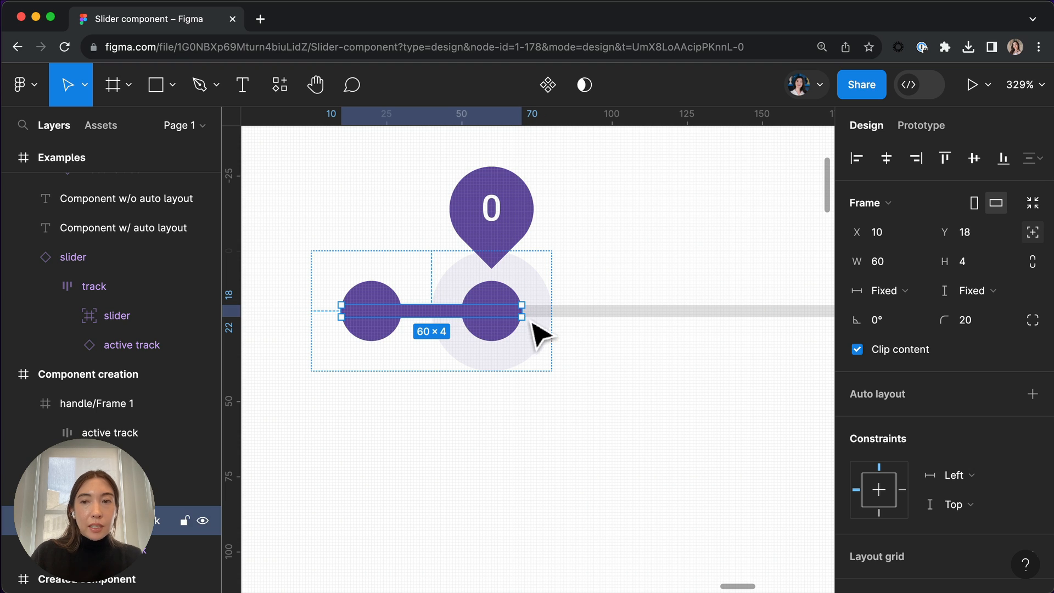
click(975, 476)
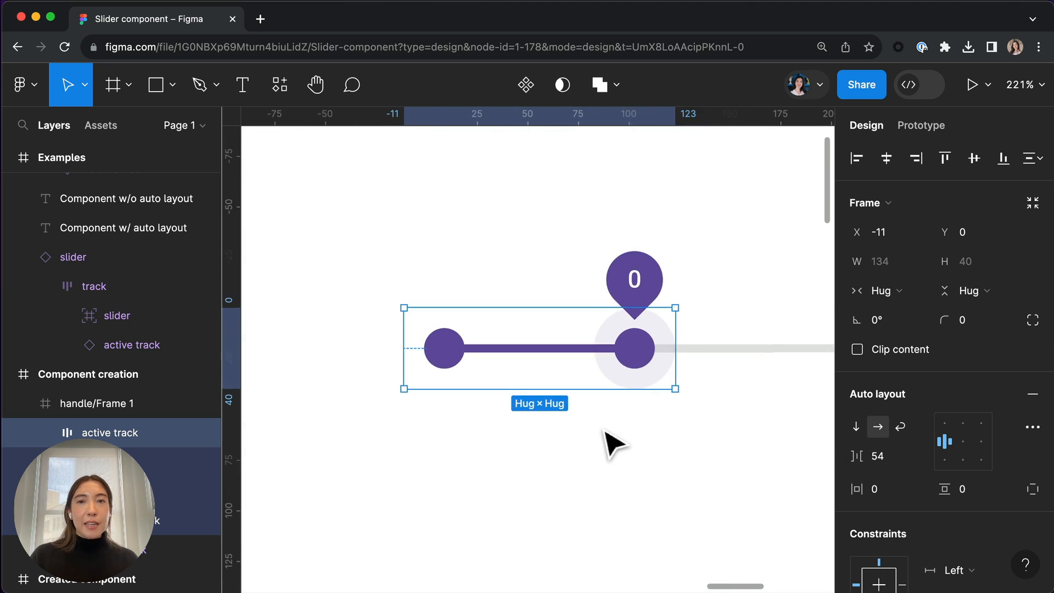
Lengthen the grey inactive track and widen the outer slider frame to 237
scroll(down, 3)
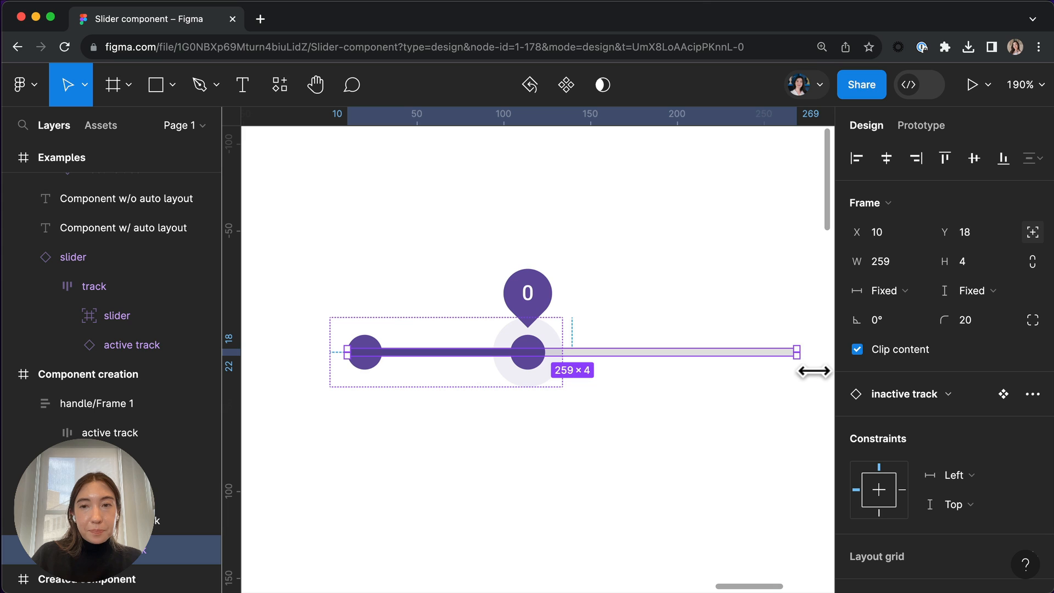
drag(797, 352, 548, 353)
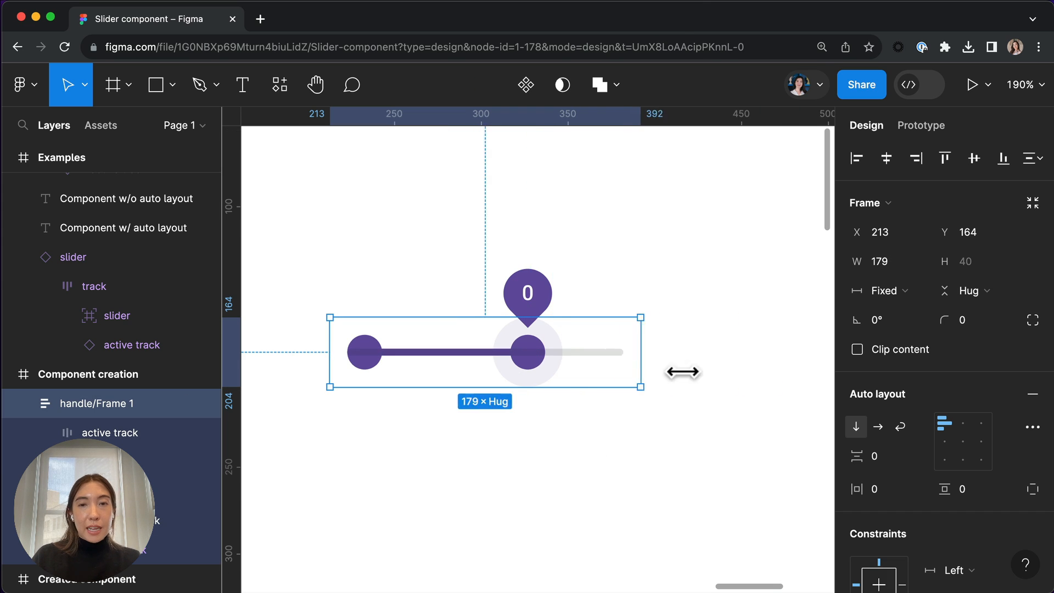
drag(641, 374, 765, 373)
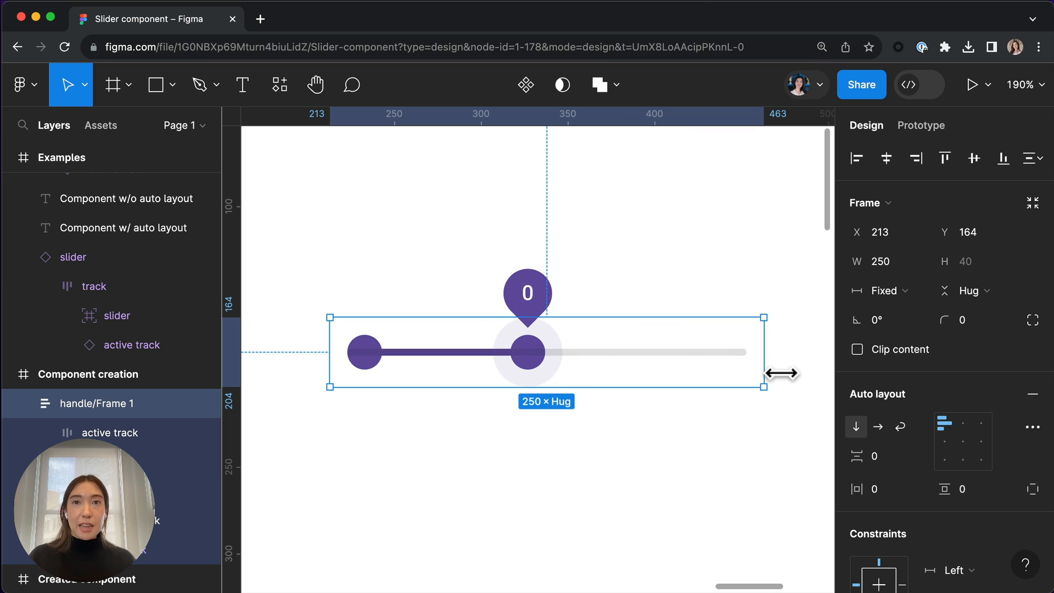
drag(764, 373, 813, 386)
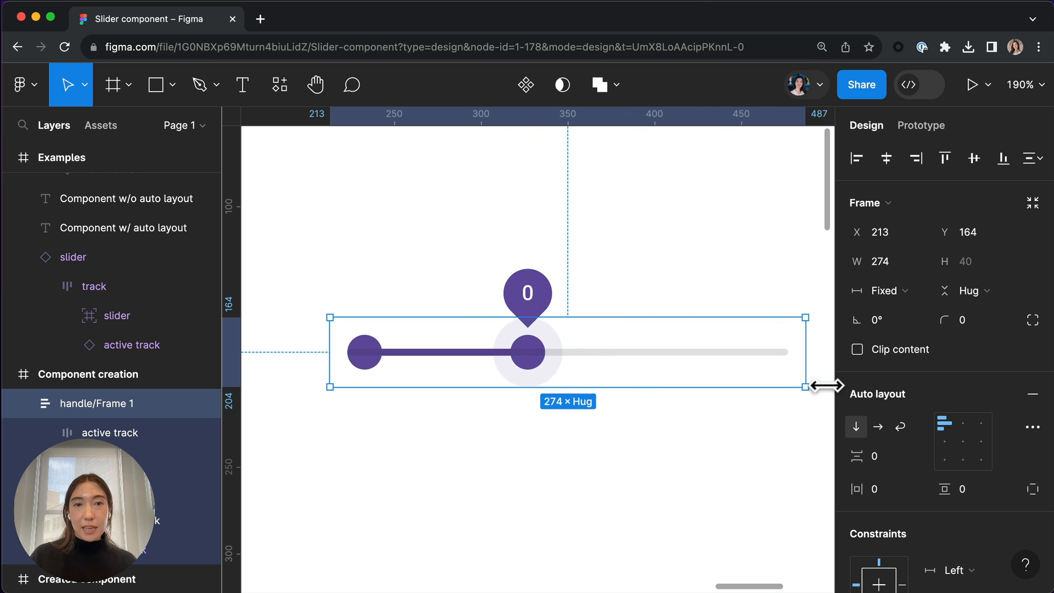
drag(822, 385, 745, 376)
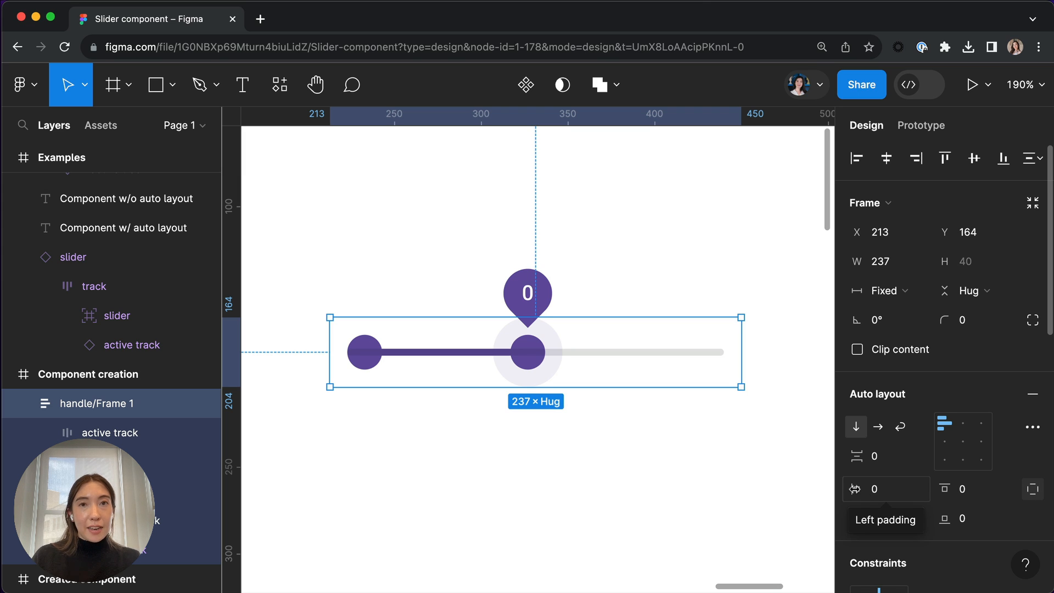
Enter left padding values 62 then 45 on the slider frame to offset the active range
text(62)
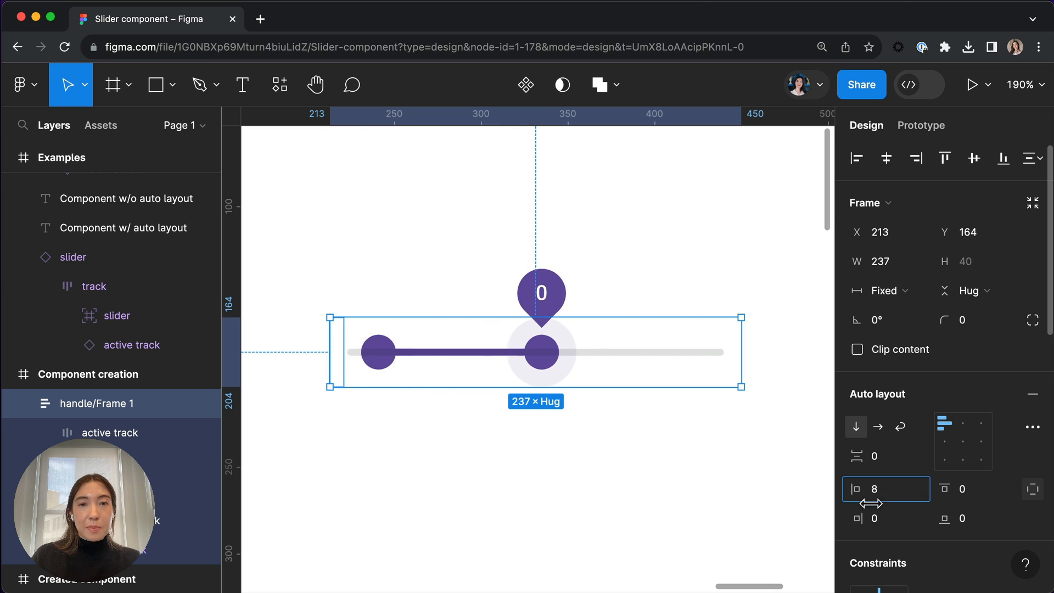
text(45)
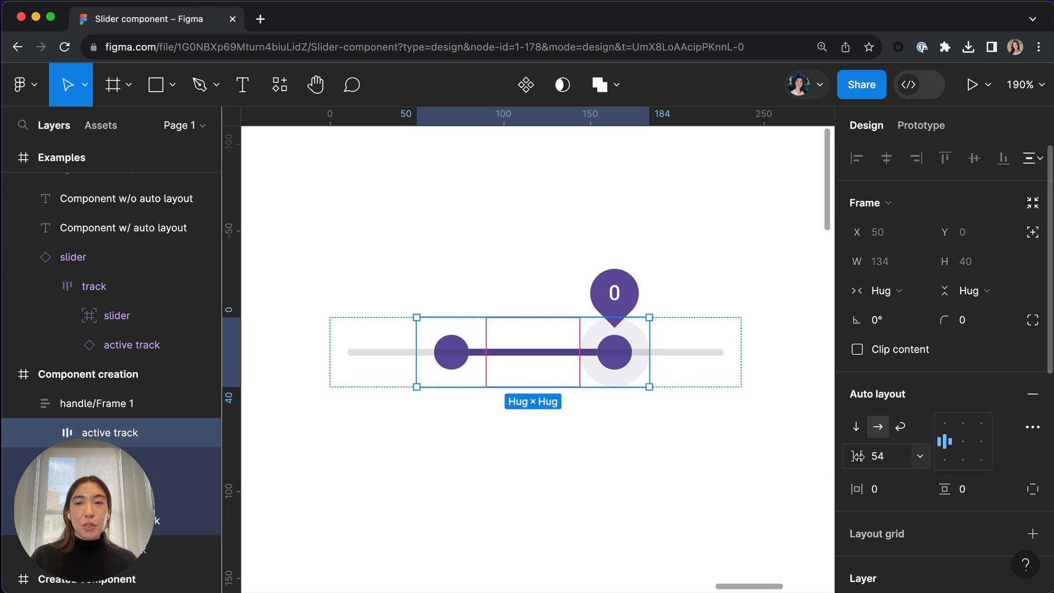
Scrub the handles frame spacing from 54 to 75, widening the active range to 155
drag(867, 456, 900, 455)
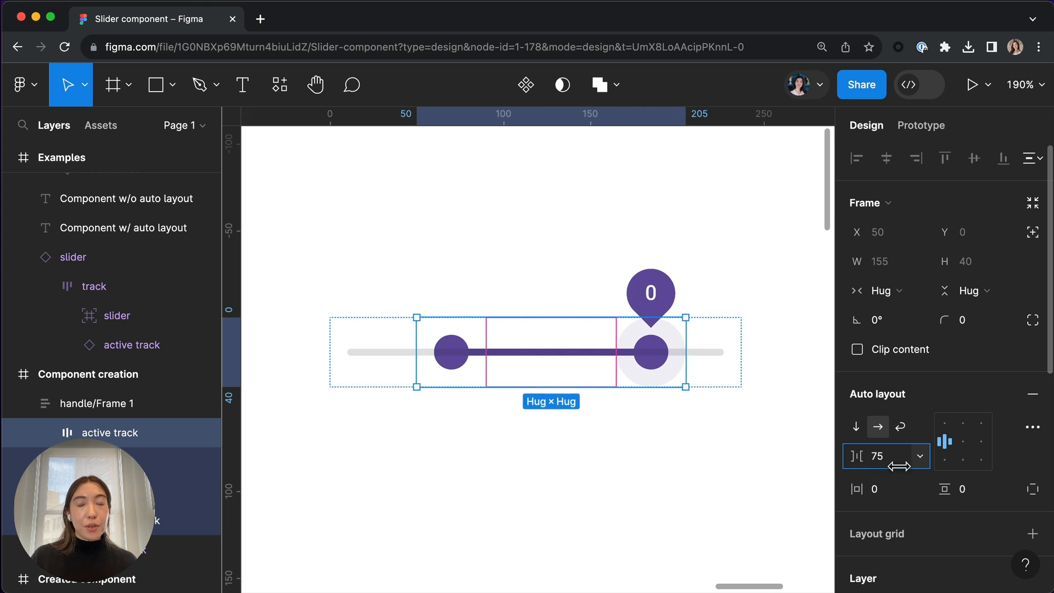